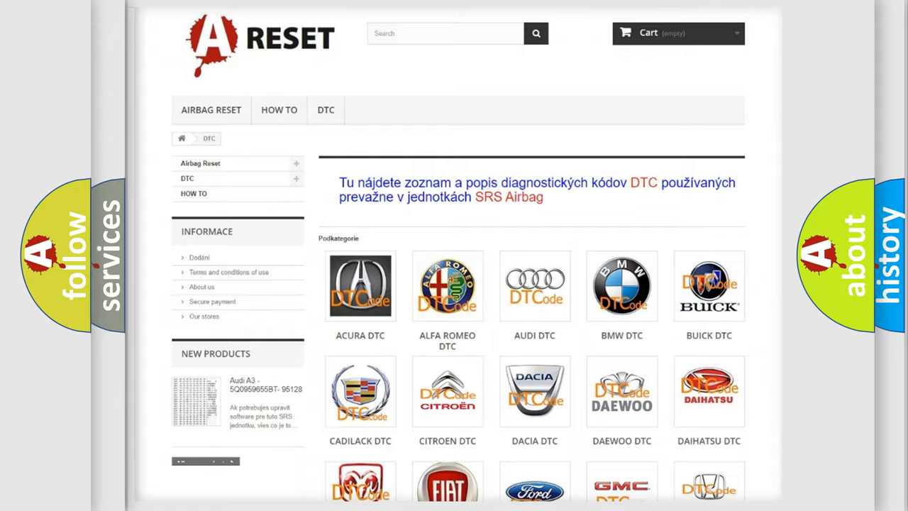
# Open the FIAT tile from the DTC brand grid and scroll its code list to the footer.
pyautogui.scroll(-3)
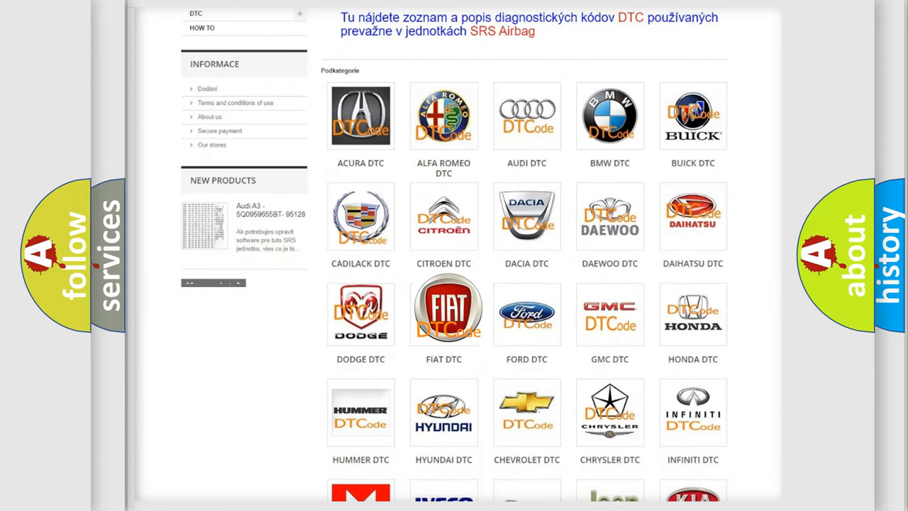
pyautogui.click(444, 313)
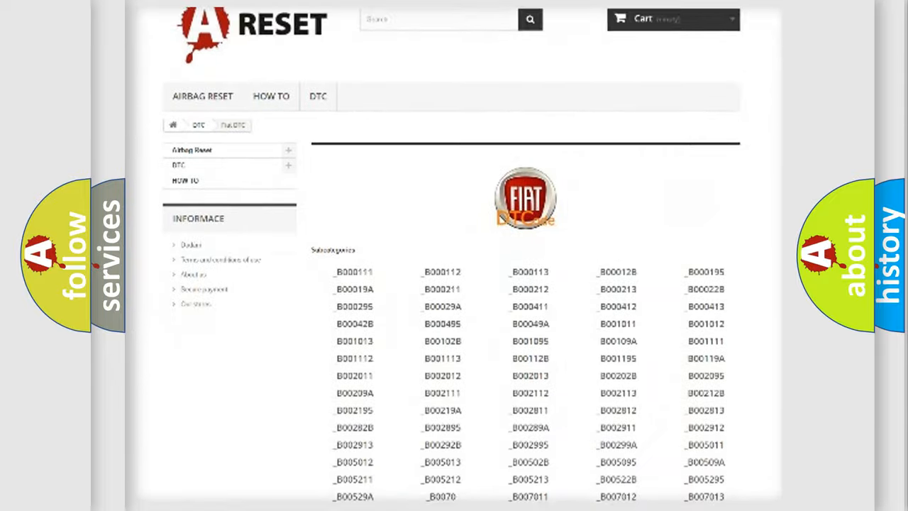
pyautogui.scroll(-3)
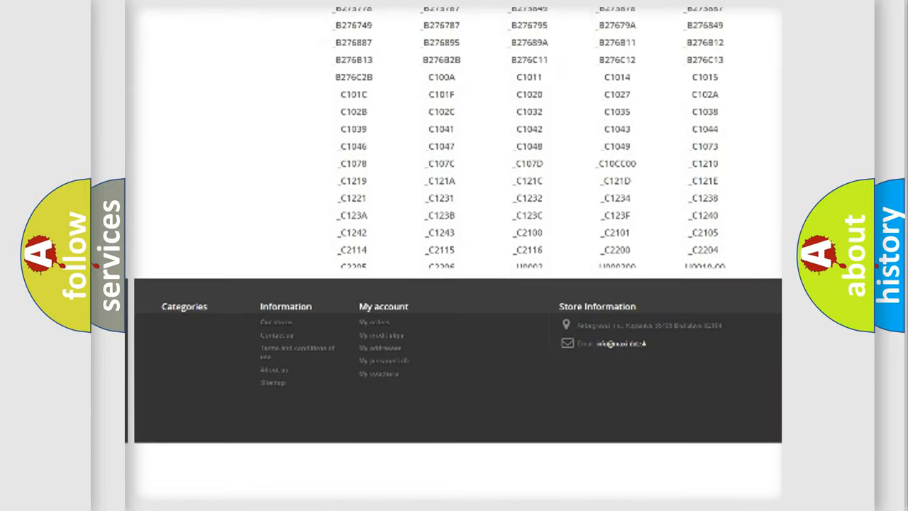